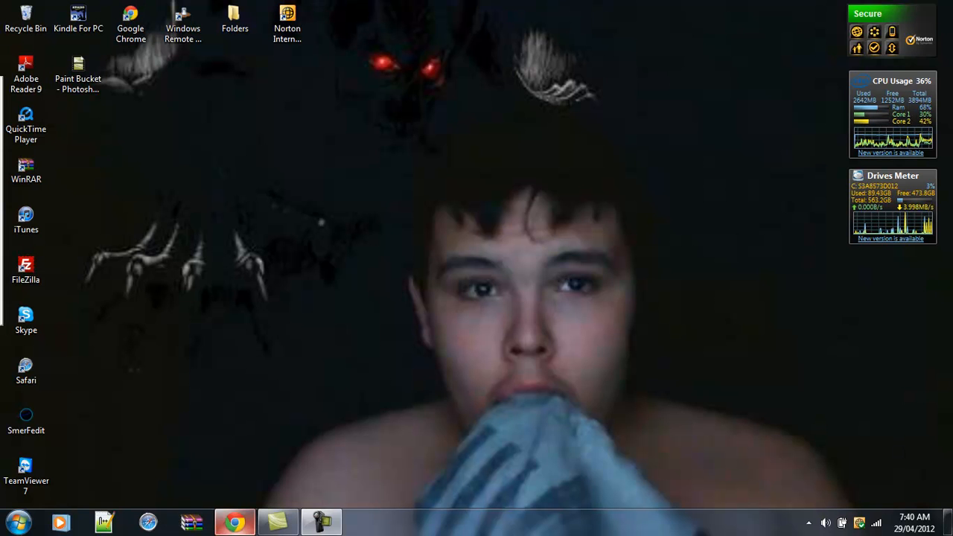
Launch Google Chrome from the taskbar so the Chrome Web Store home page shows.
click(234, 521)
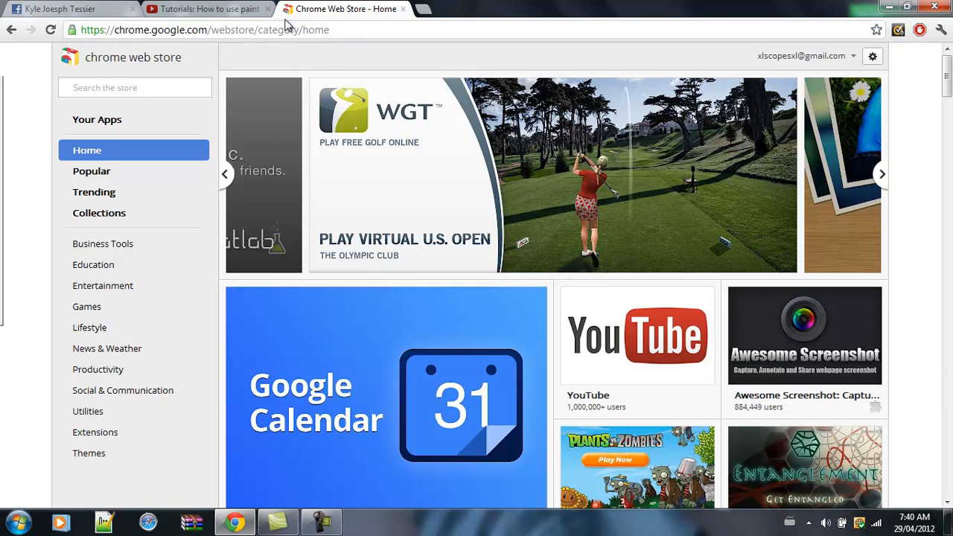
mouse_move(186, 86)
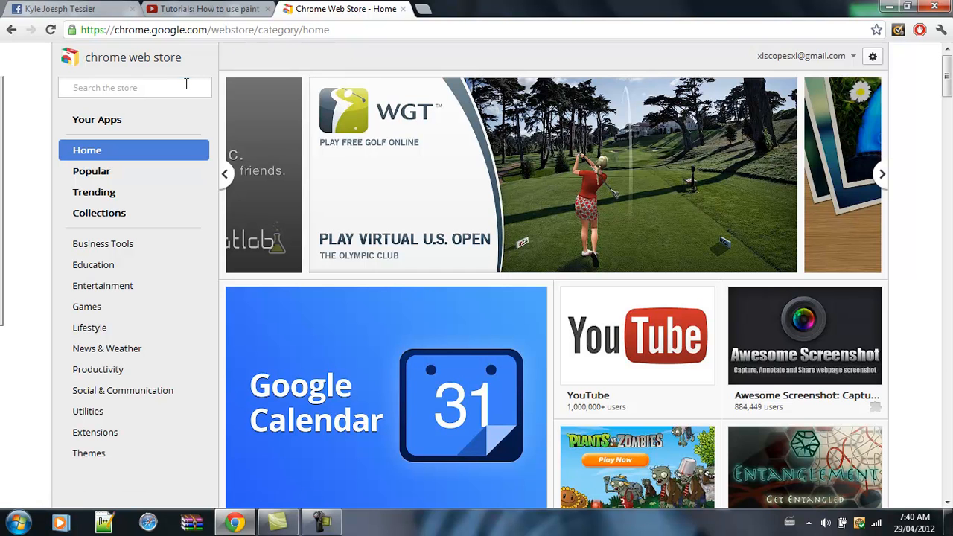
Search the store for 'adblock' and choose Add to Chrome on Adblock Plus (Beta).
text(adblock)
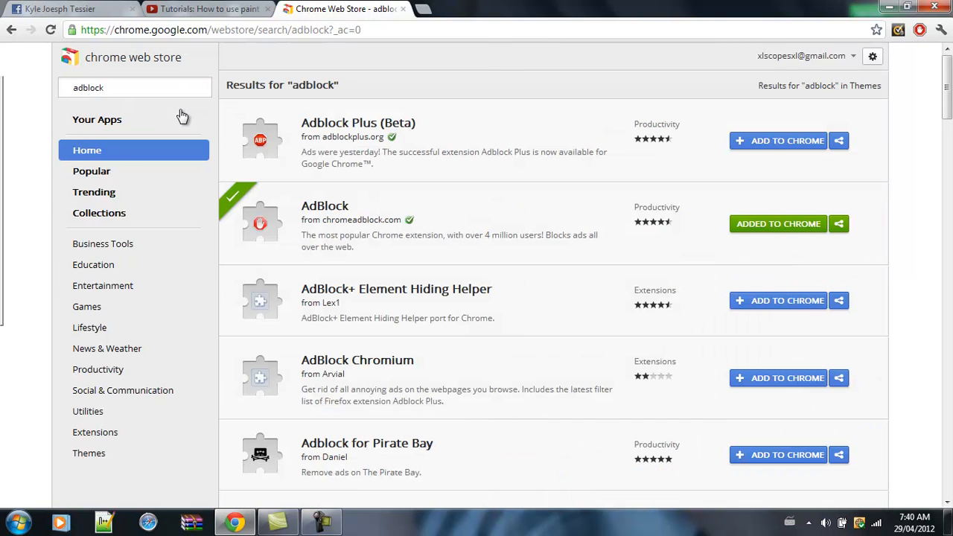
mouse_move(684, 197)
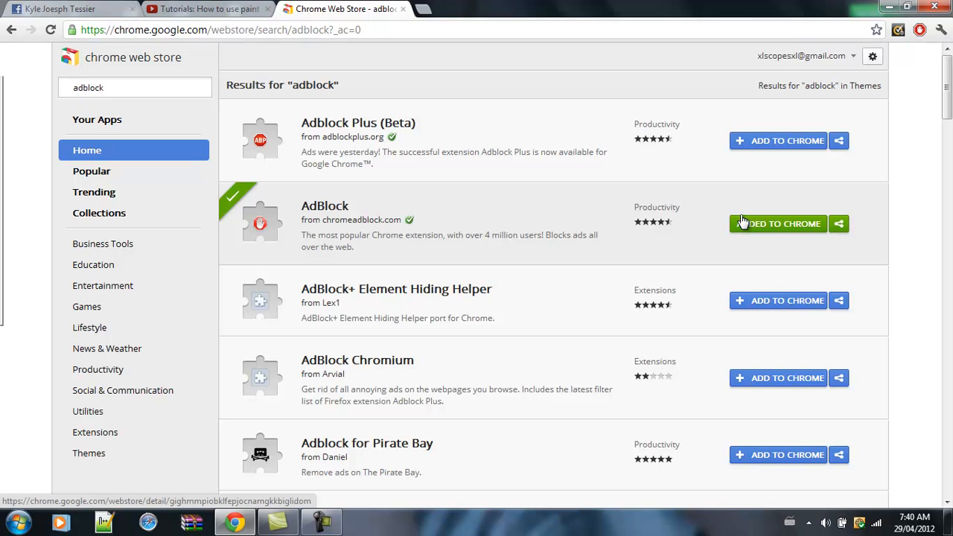
click(778, 223)
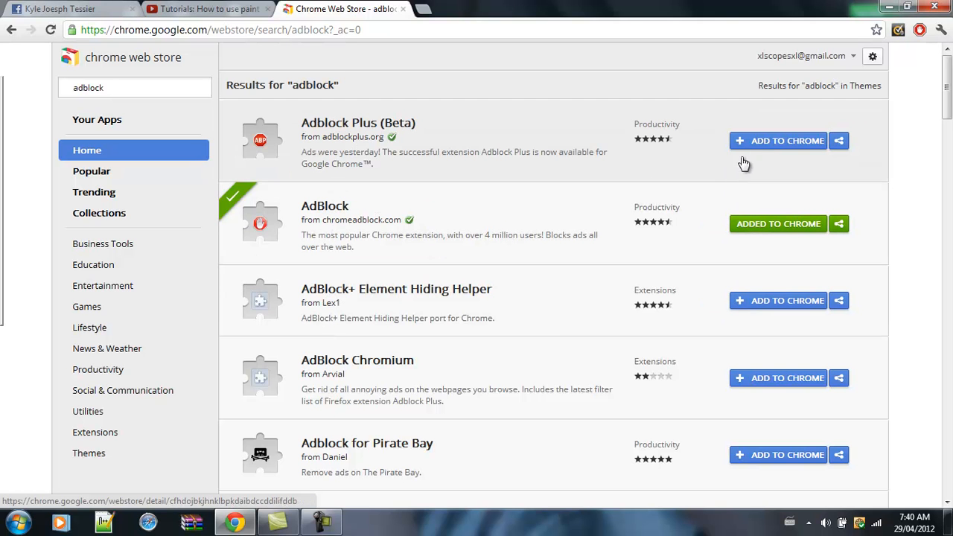
click(778, 140)
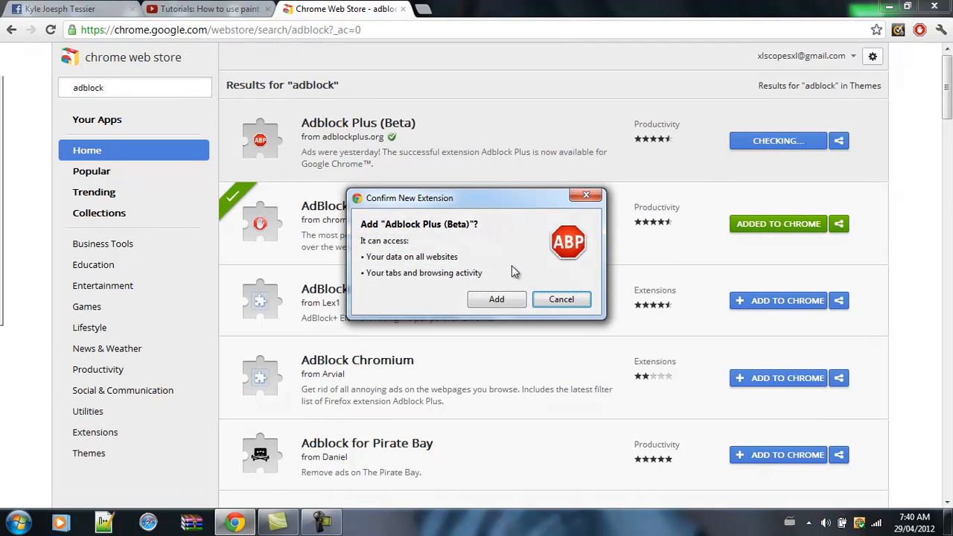
Confirm the new extension so Adblock Plus (Beta) is added to Chrome.
click(496, 297)
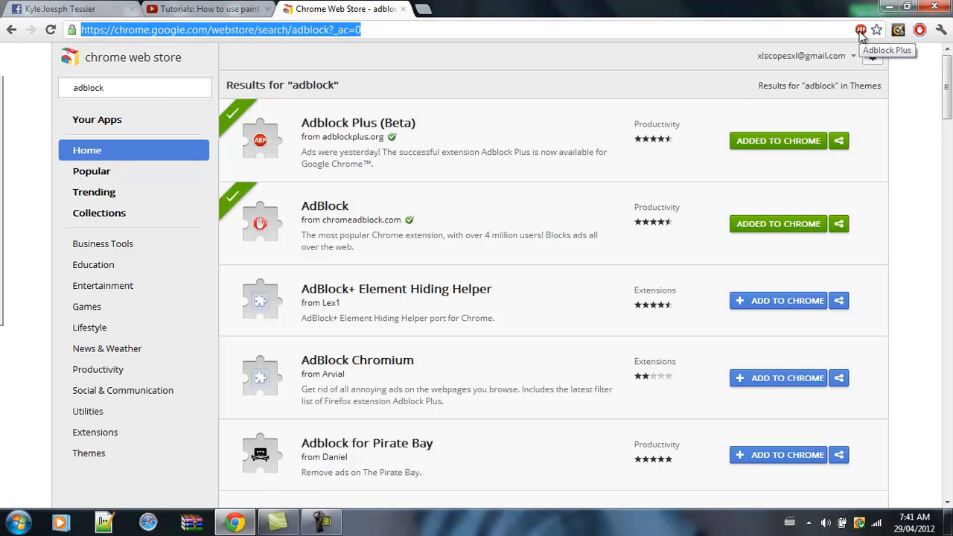
Switch to the YouTube Photoshop CS5 paint bucket tutorial and focus the search box.
click(207, 8)
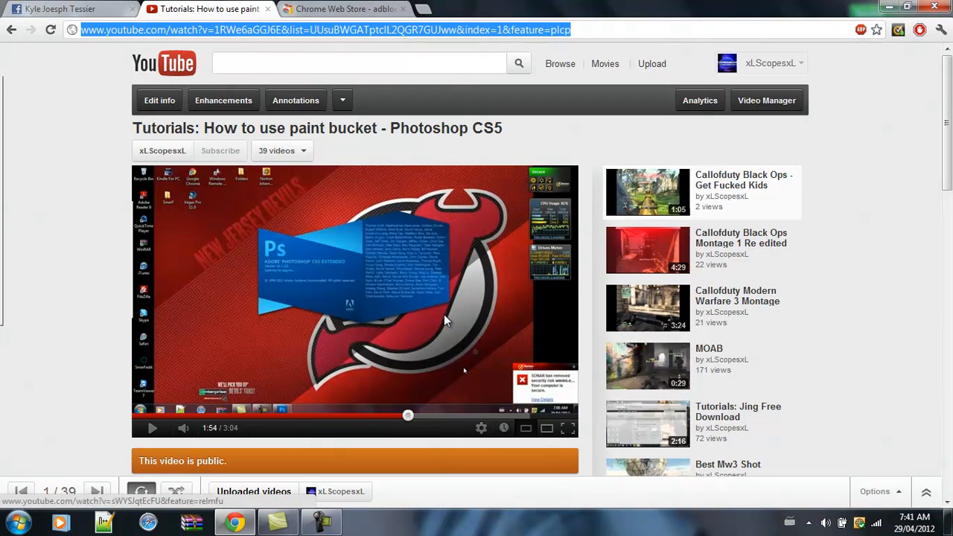
click(357, 62)
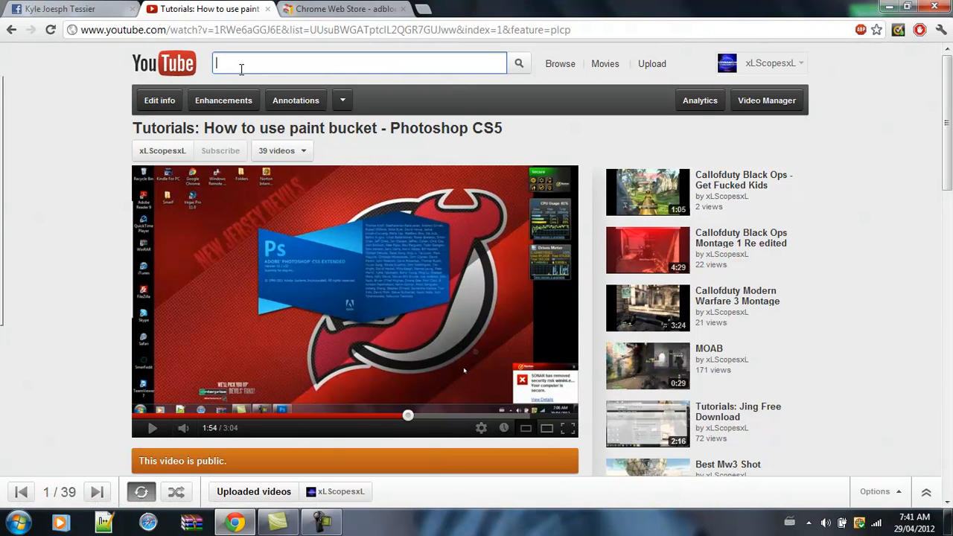